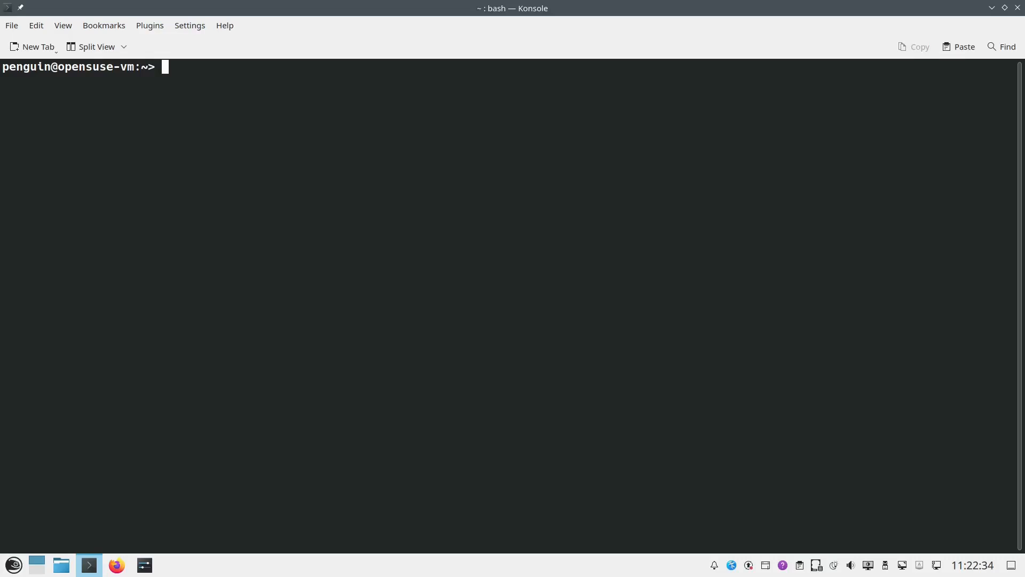
pyautogui.moveTo(147, 329)
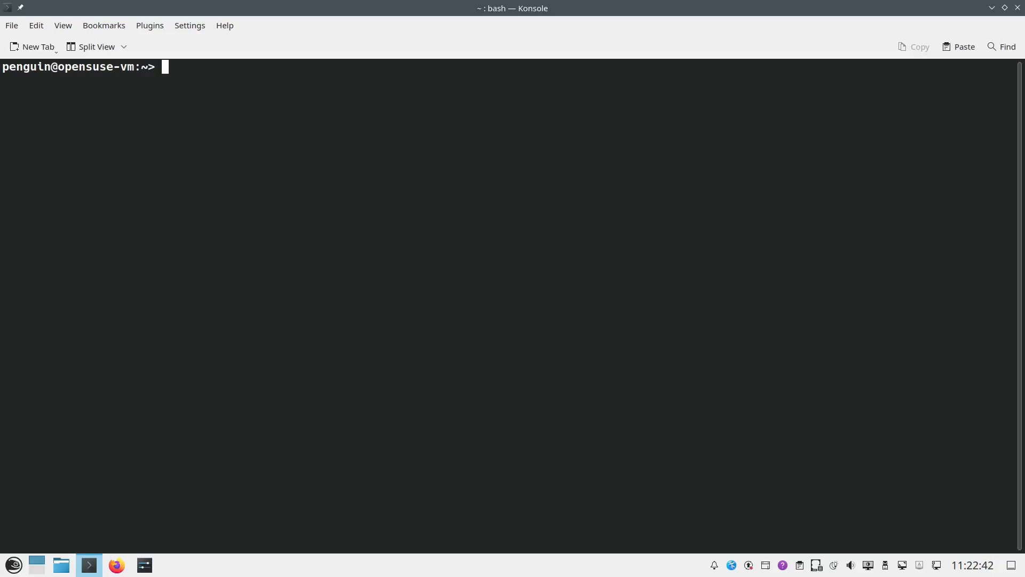
pyautogui.moveTo(573, 294)
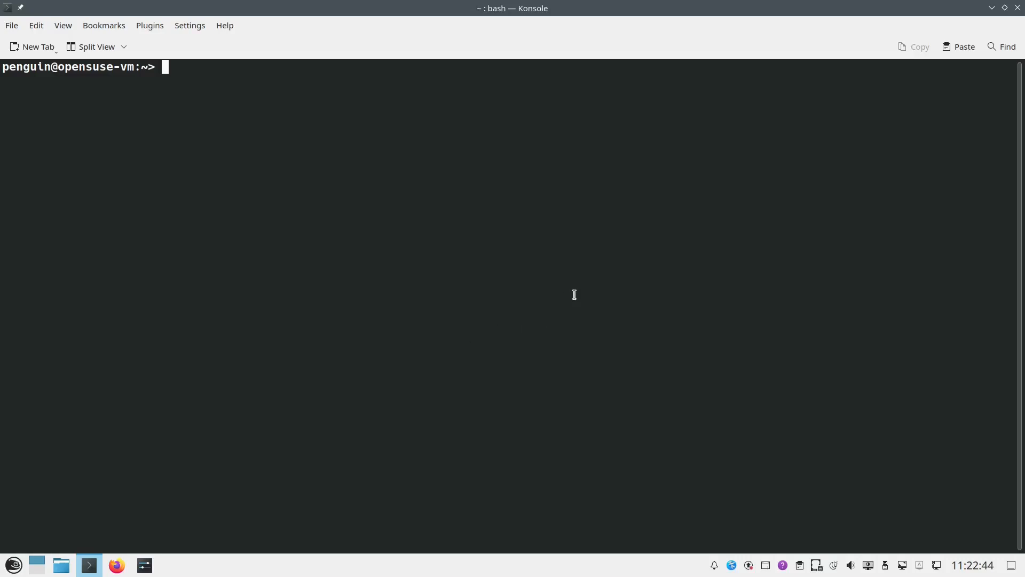
pyautogui.moveTo(561, 287)
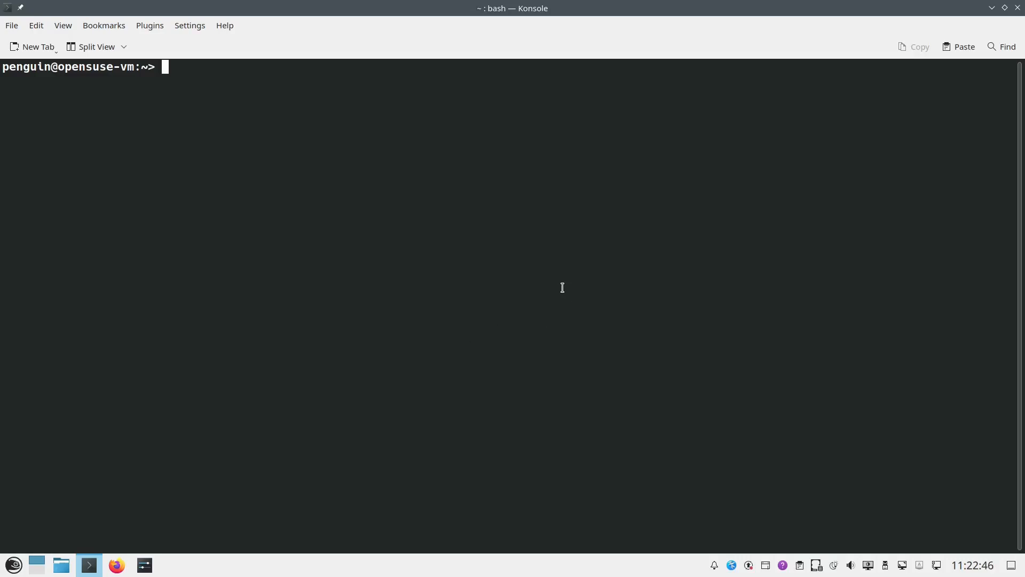
pyautogui.moveTo(473, 237)
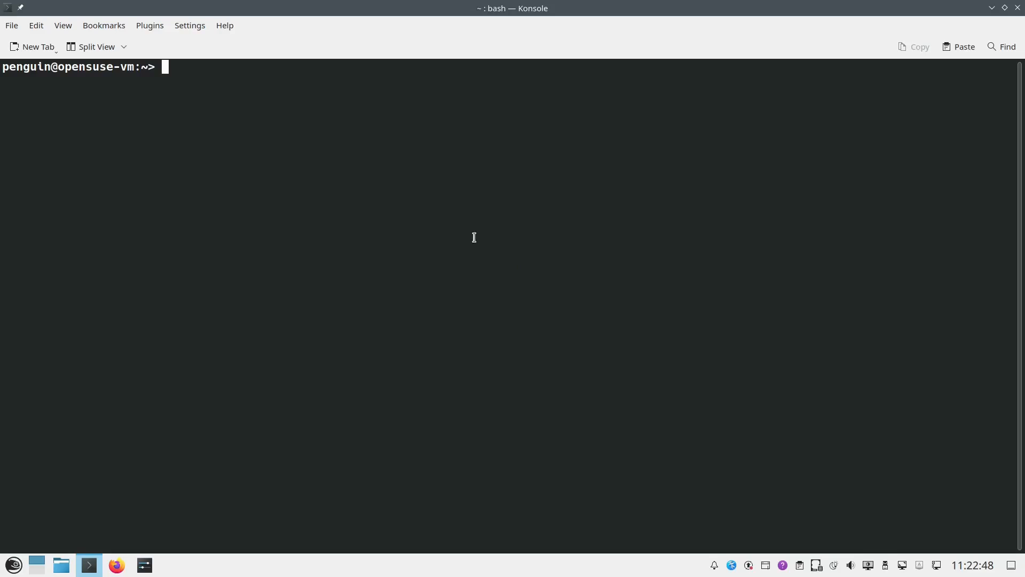
# Step: Run 'sudo snapper list' and briefly highlight the word zypper in the snapshot descriptions
pyautogui.write('s')
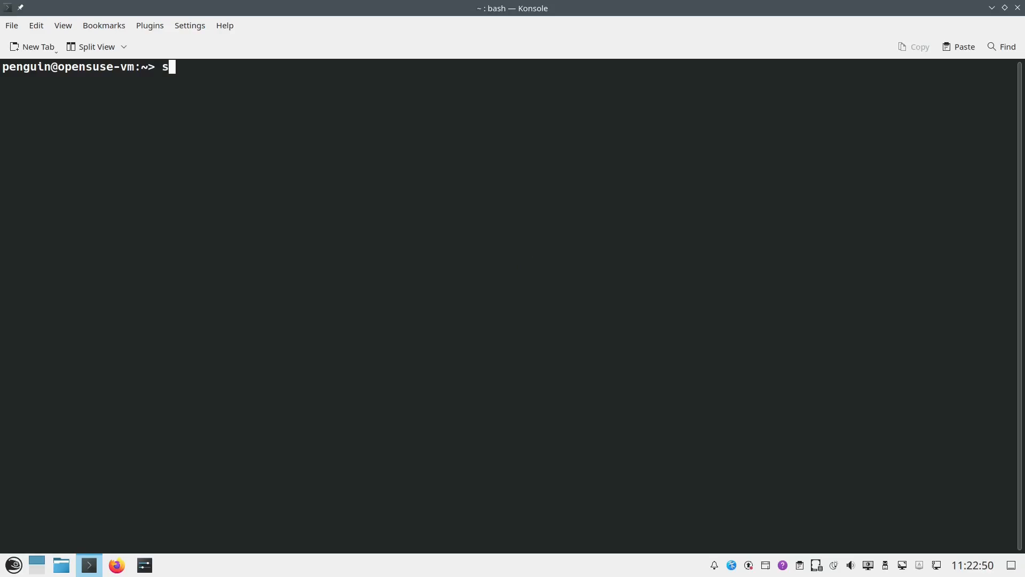
pyautogui.write('udo')
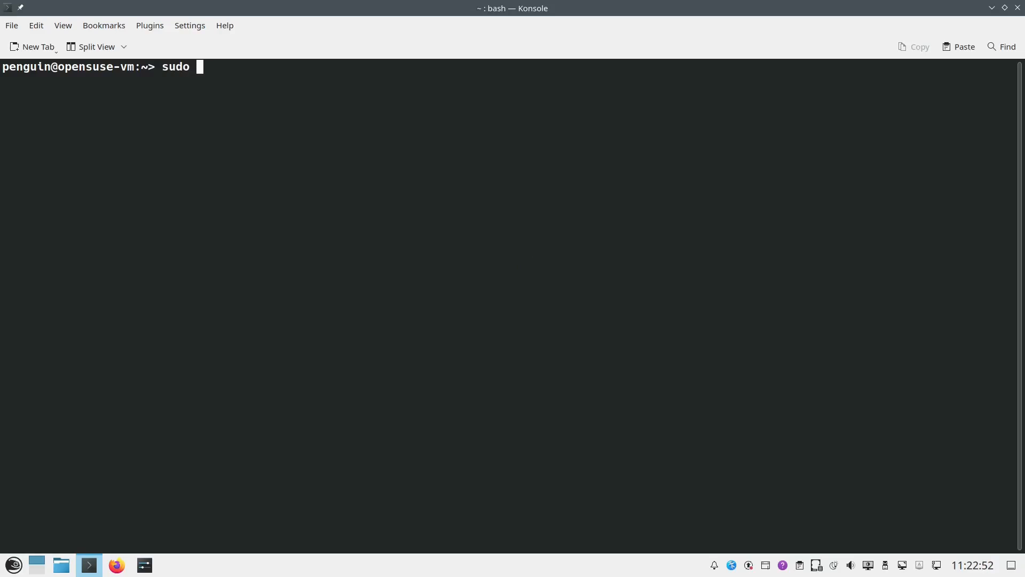
pyautogui.write('snapper')
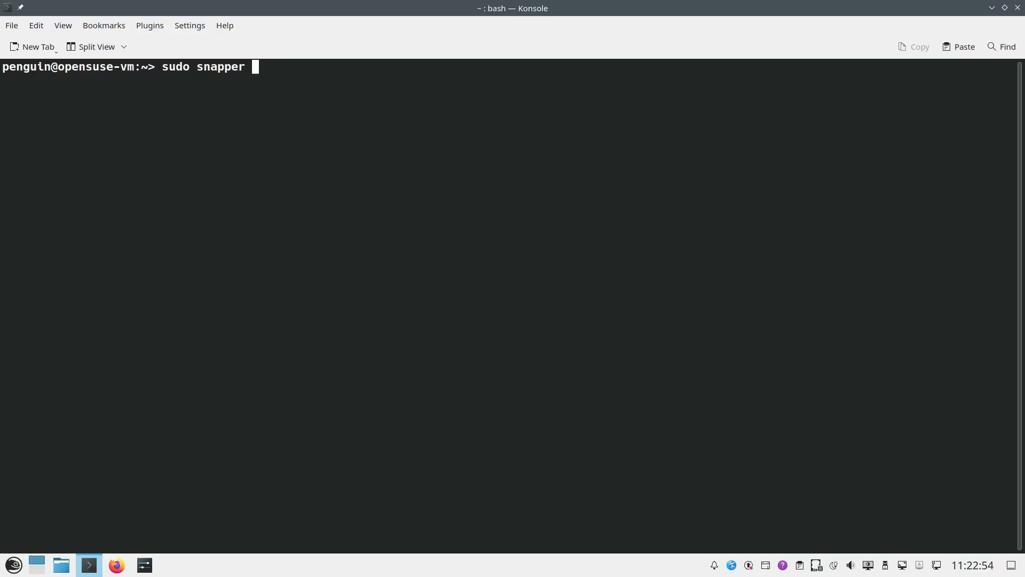
pyautogui.write('list')
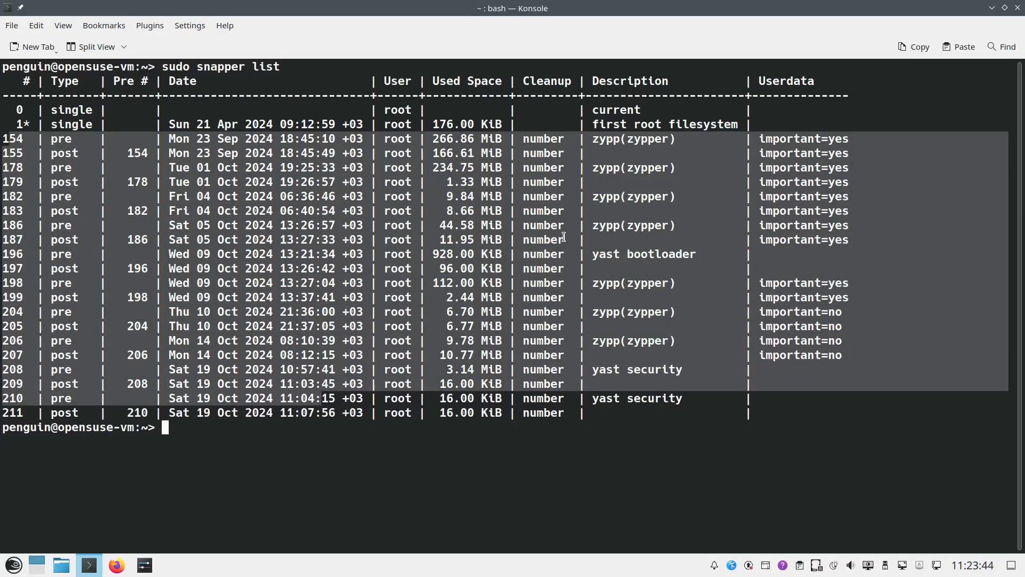
pyautogui.moveTo(134, 119)
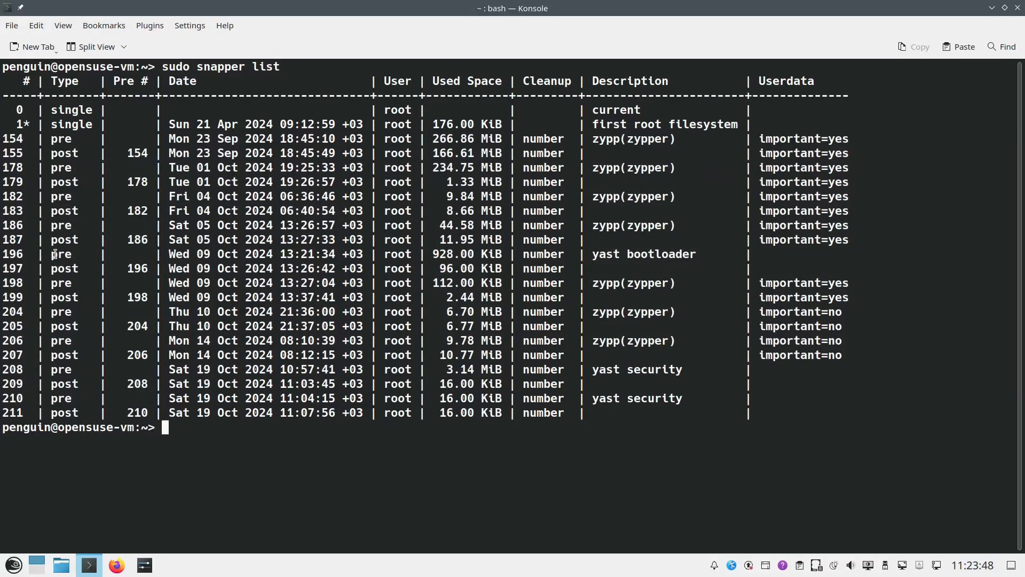
pyautogui.click(262, 268)
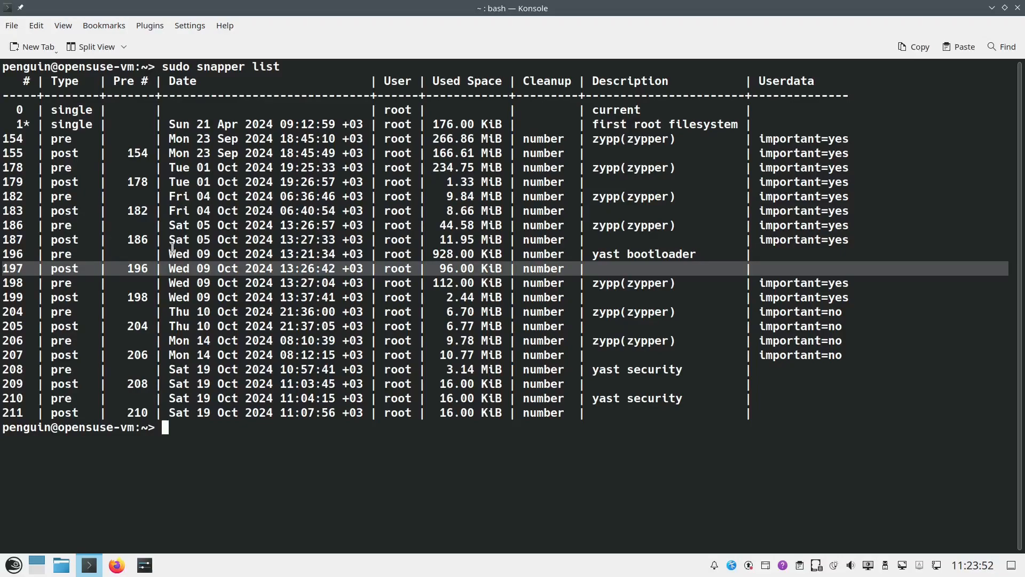
pyautogui.moveTo(480, 217)
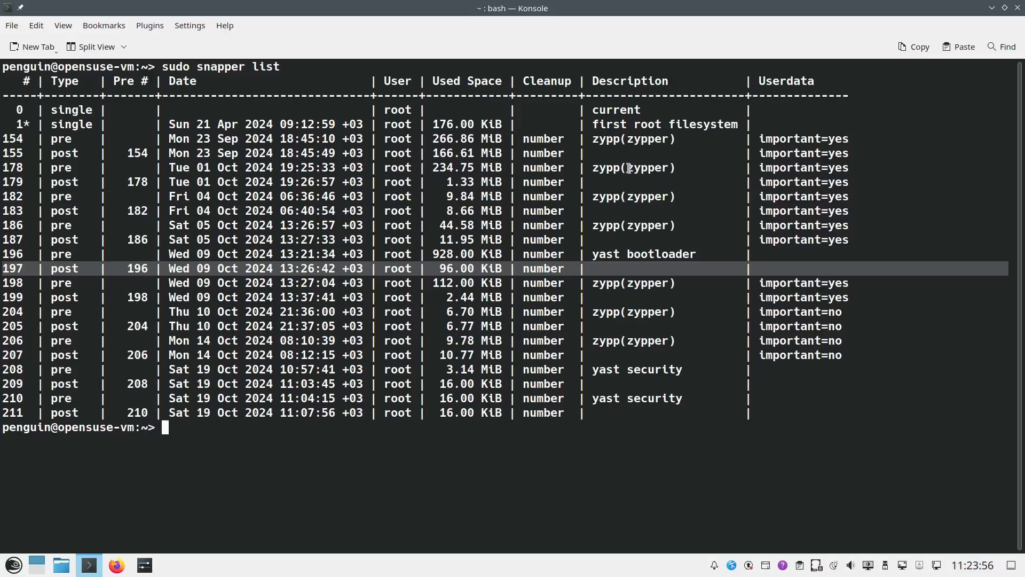
pyautogui.doubleClick(645, 167)
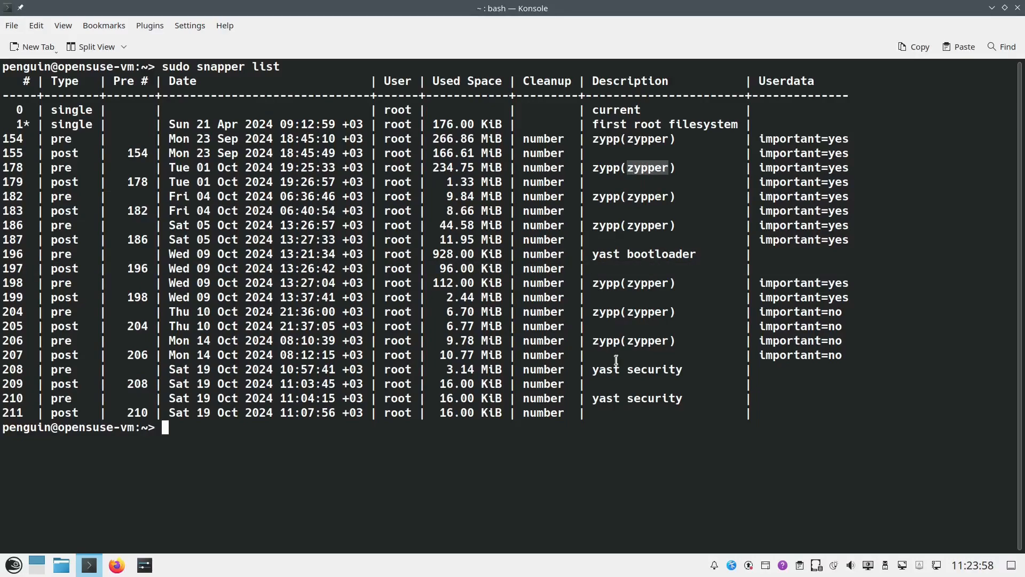
pyautogui.click(615, 368)
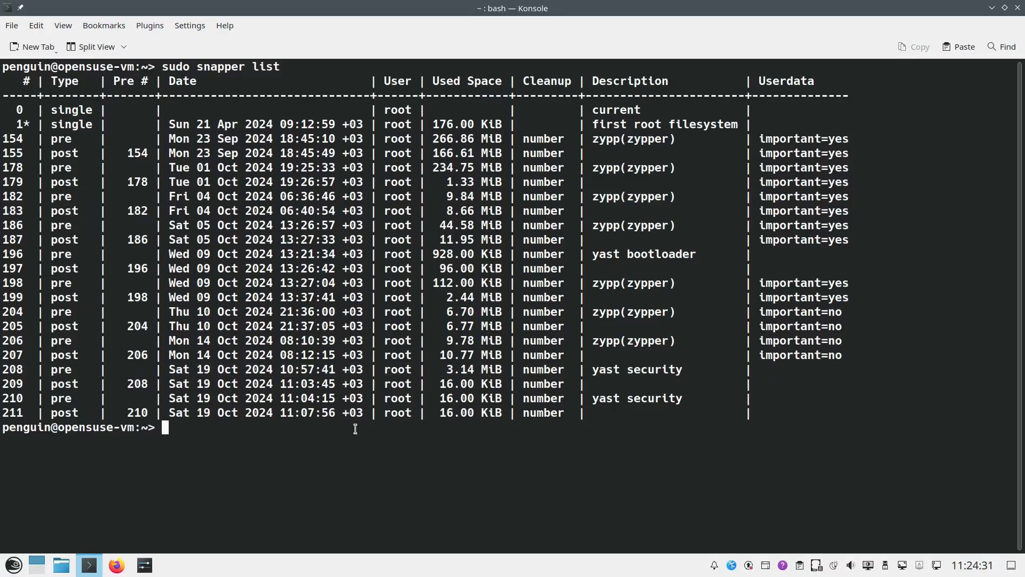
# Step: Run 'sudo snapper create --description "Before changing something"' and relist snapshots to show number 212
pyautogui.write('sudo s')
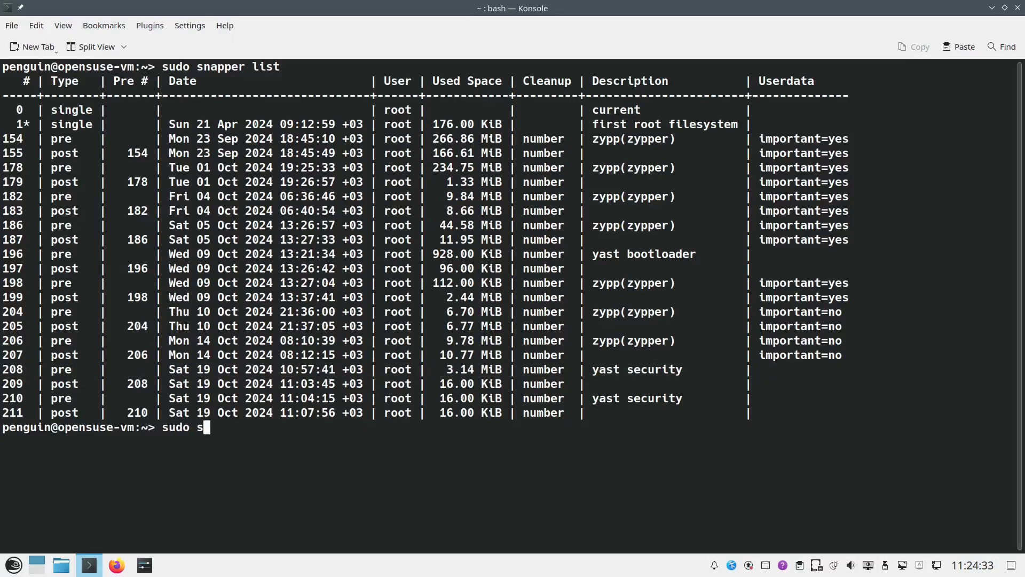
pyautogui.write('napper c')
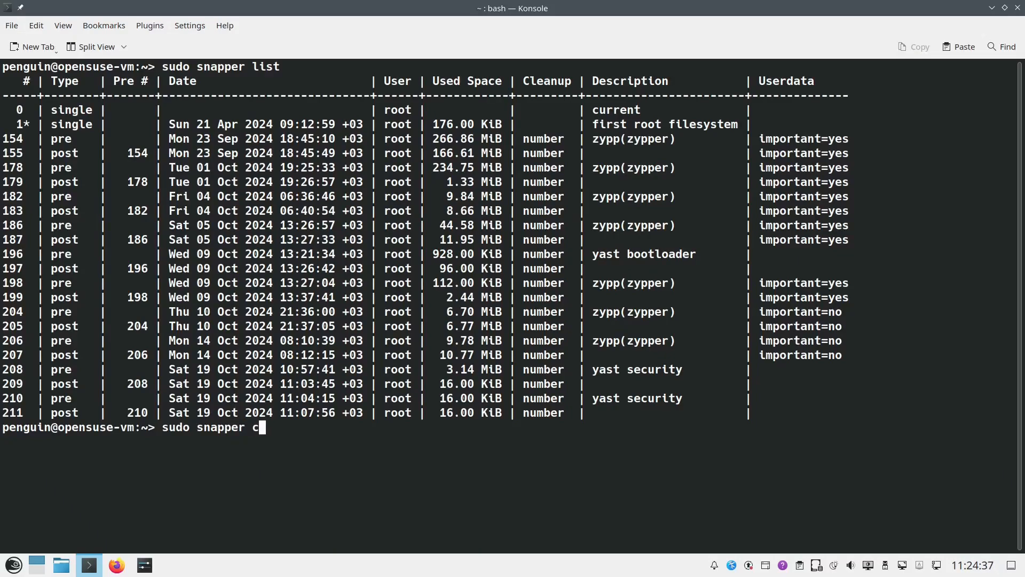
pyautogui.write('reate --')
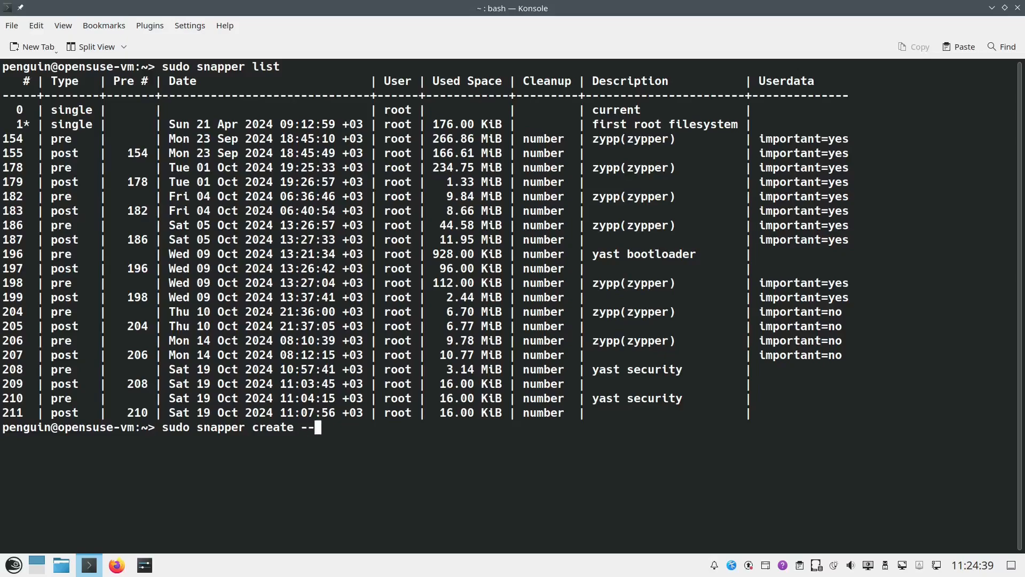
pyautogui.write('description')
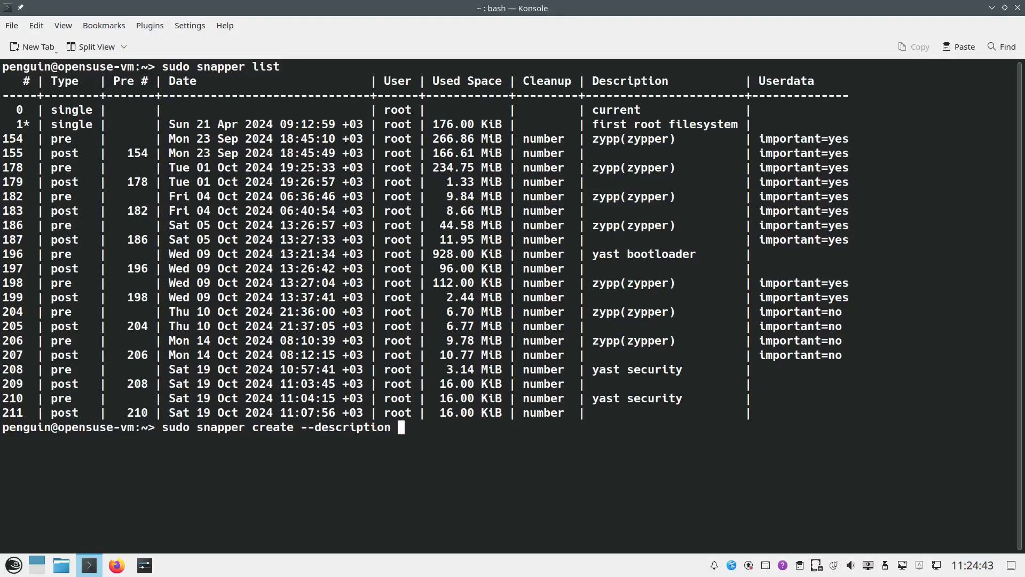
pyautogui.write('"B')
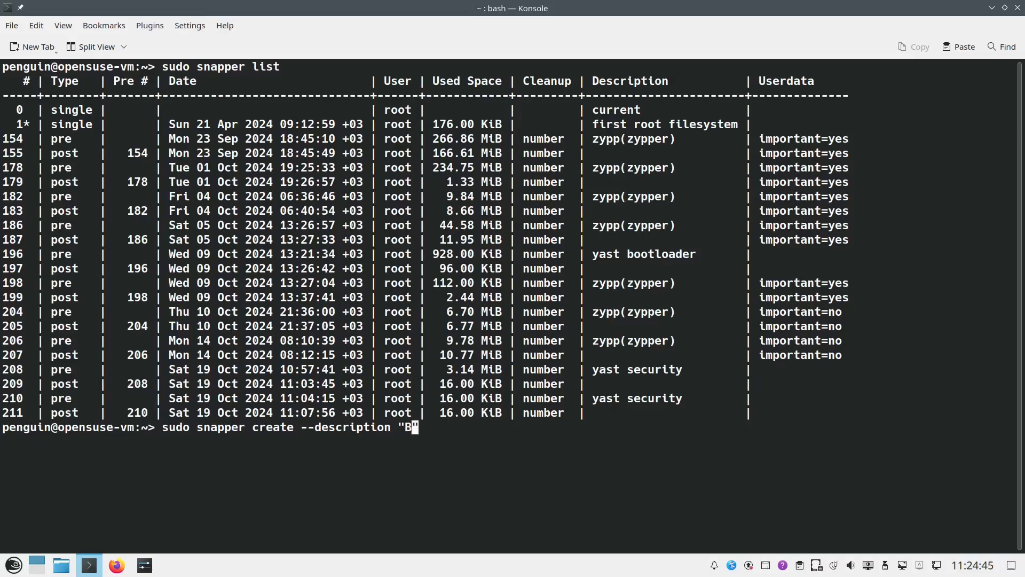
pyautogui.write('efore')
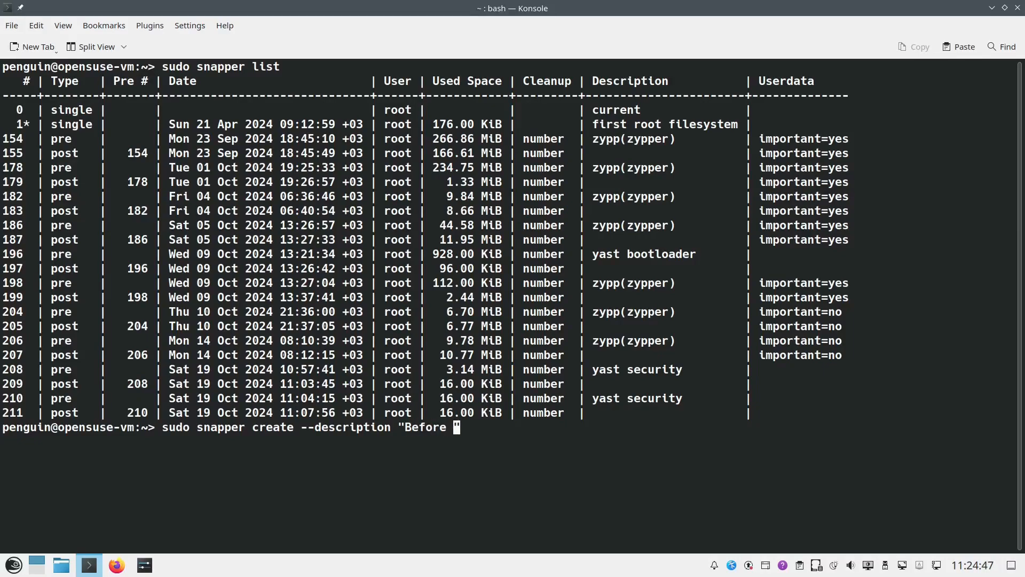
pyautogui.write('changing')
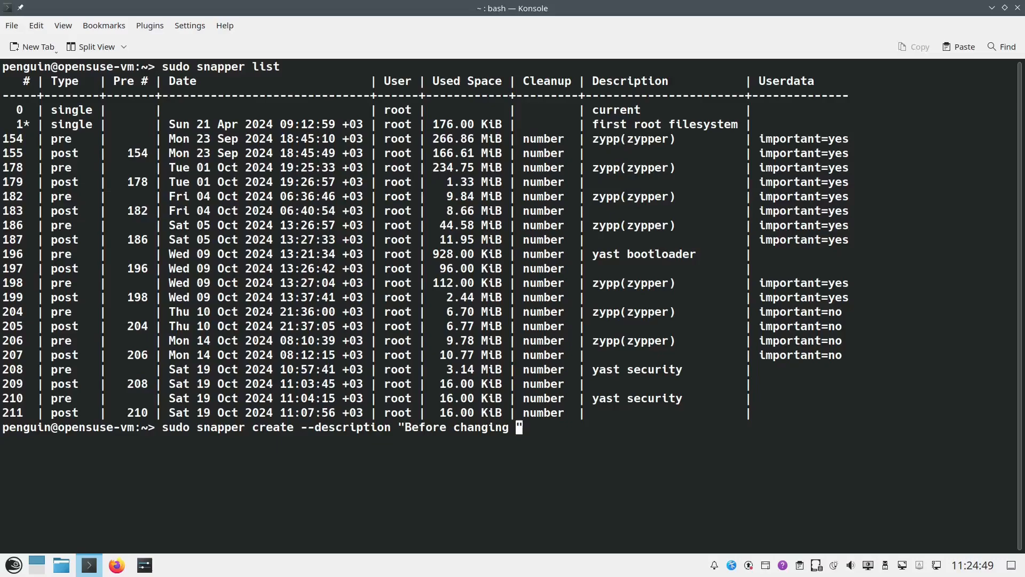
pyautogui.write('something')
pyautogui.write('sudo snapper list')
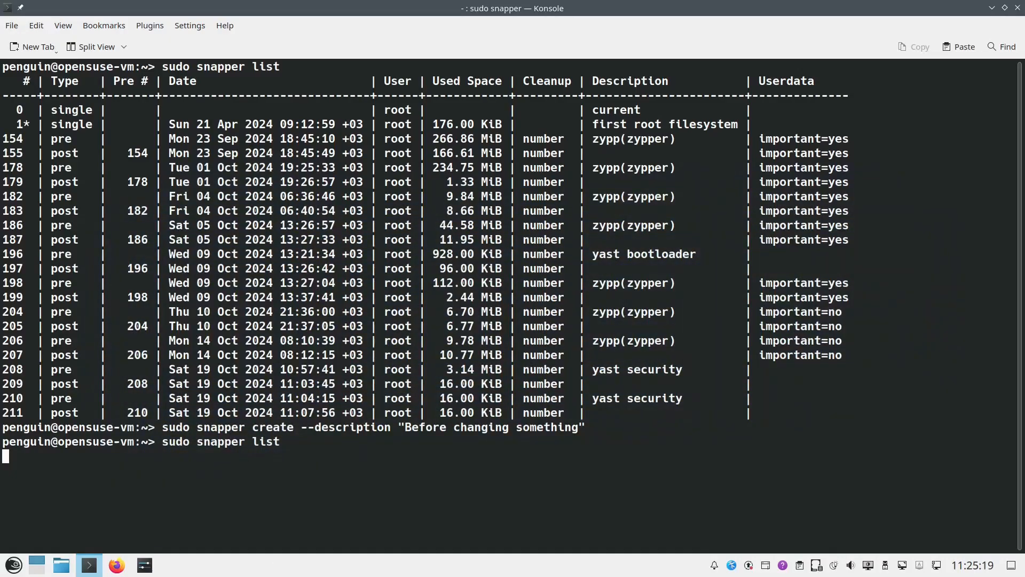
pyautogui.press('Return')
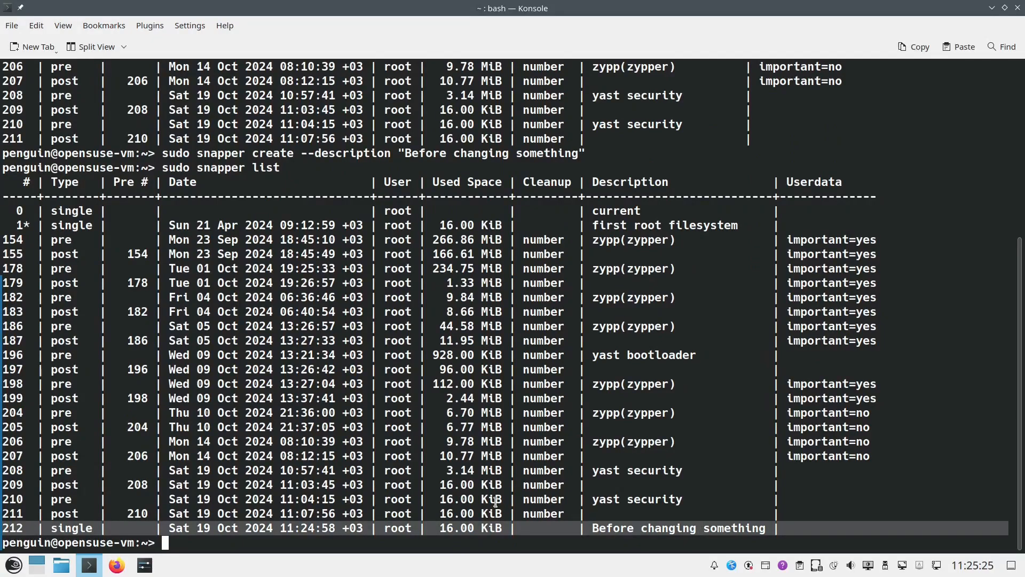
# Step: Leave 'sudo snapper rollback 212' typed at the prompt, not yet executed
pyautogui.write('sudo snapper ro')
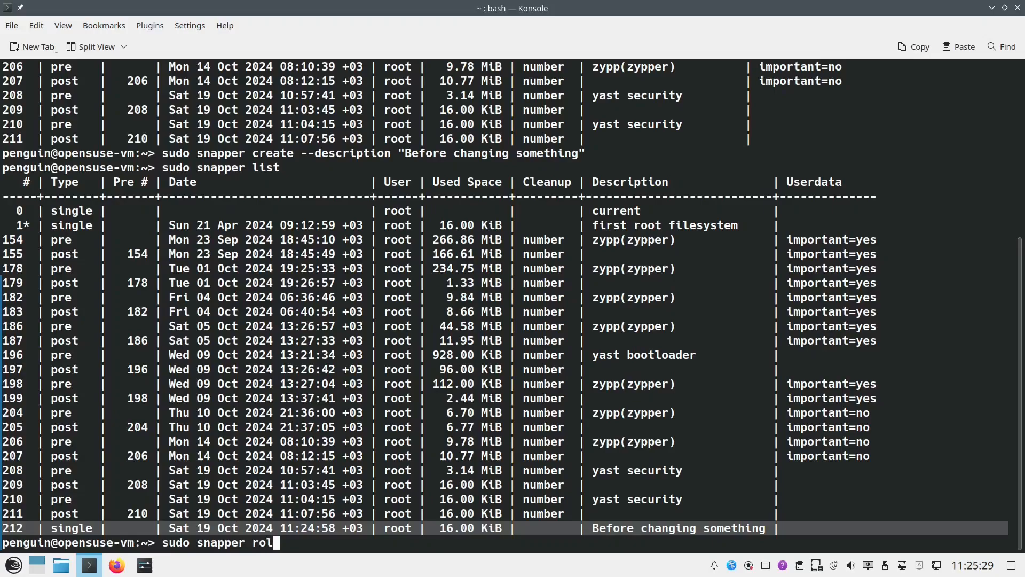
pyautogui.write('lback')
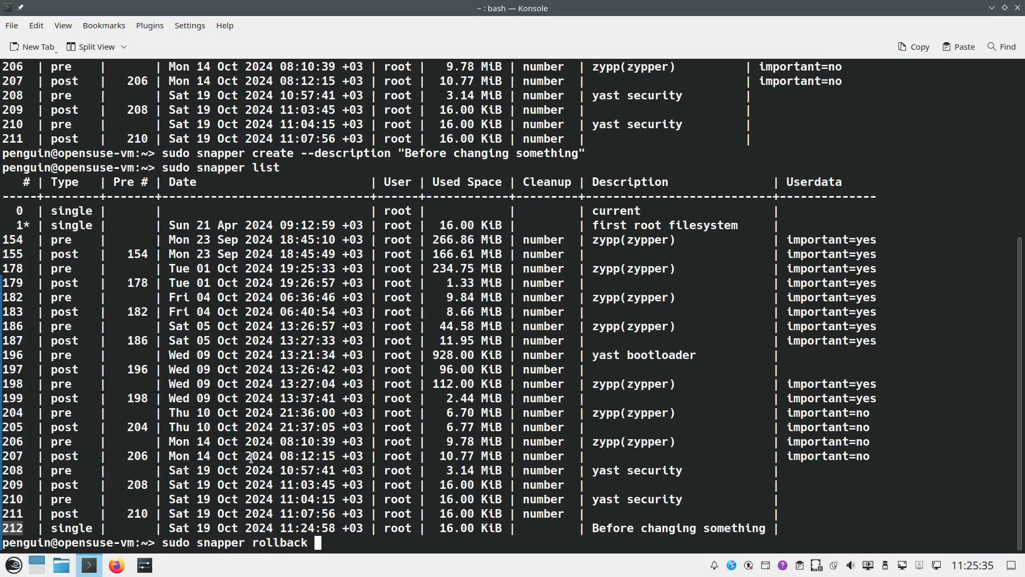
pyautogui.write('212')
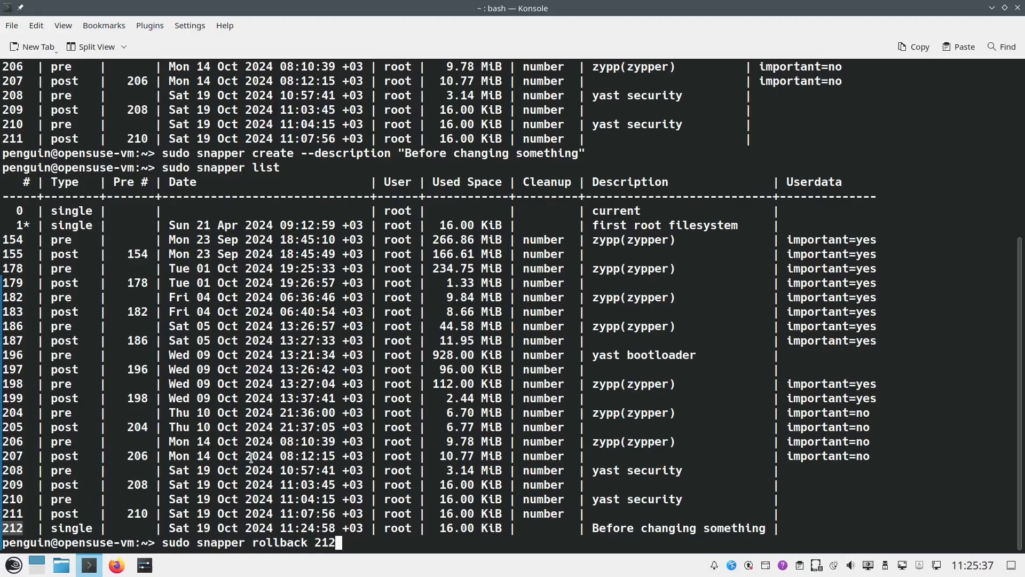